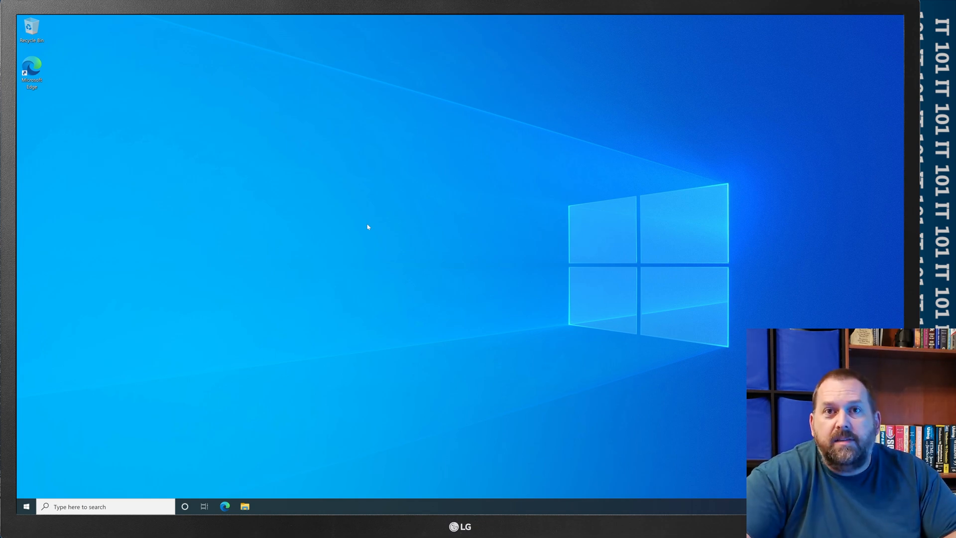
pyautogui.moveTo(249, 512)
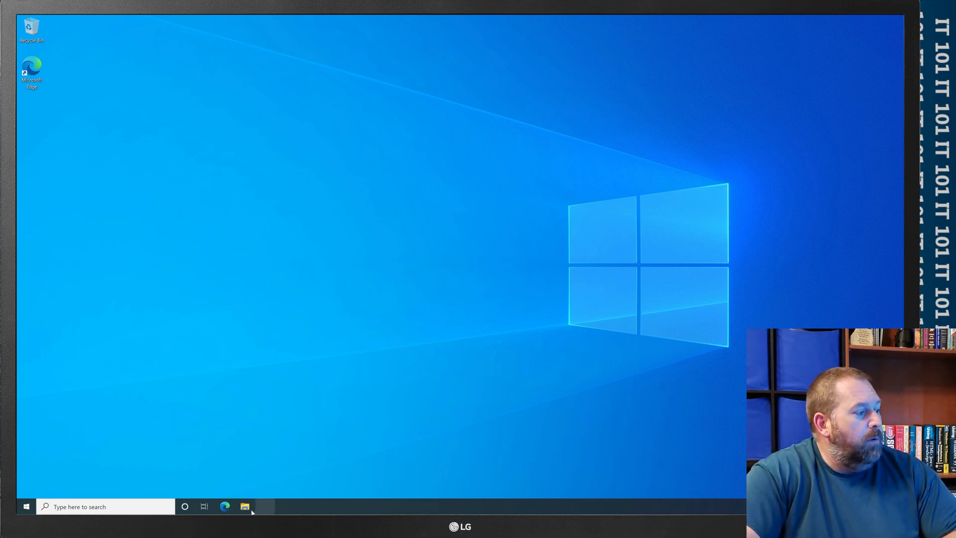
# Open File Explorer on Documents and bring up the FixWindowsUpdates file's context menu.
pyautogui.click(244, 506)
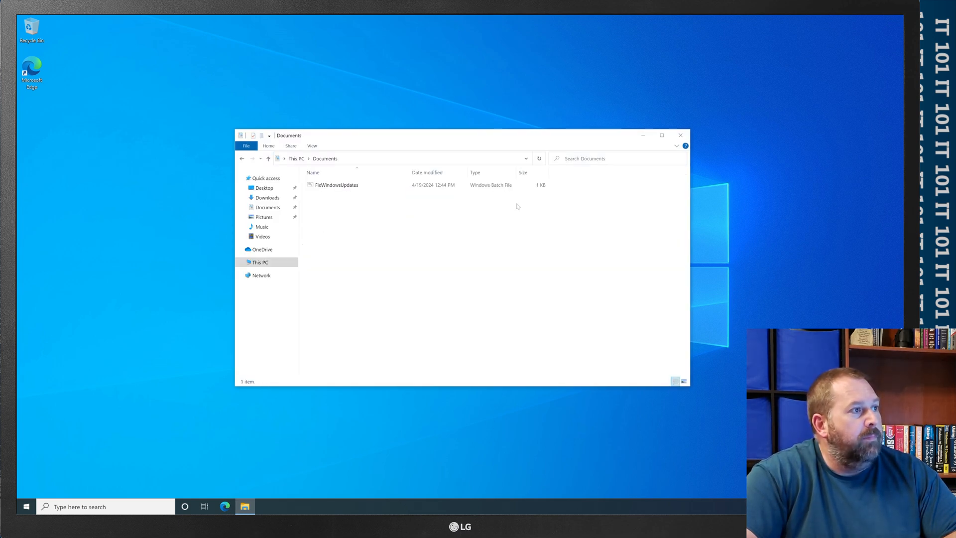
pyautogui.moveTo(336, 184)
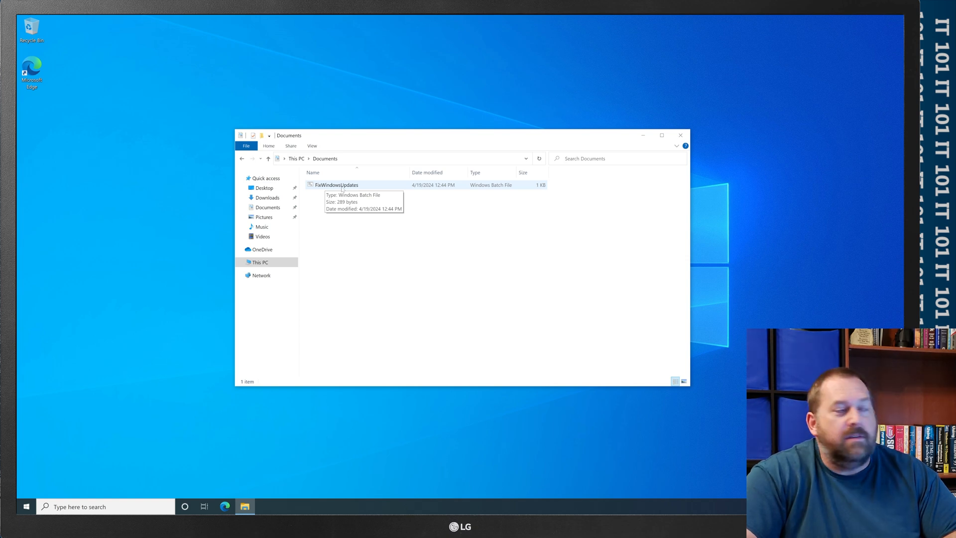
pyautogui.rightClick(335, 185)
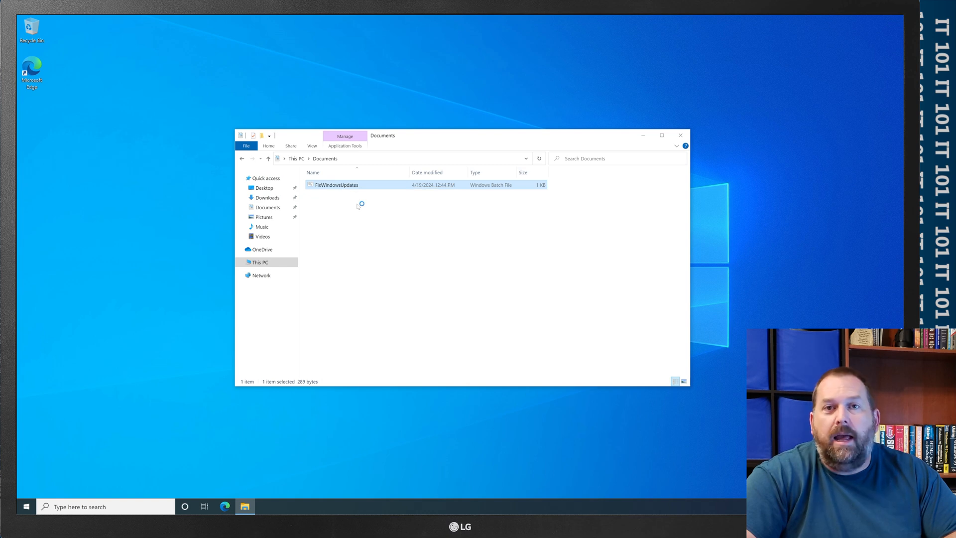
# Open FixWindowsUpdates in Notepad and bring up the Save As dialog.
pyautogui.doubleClick(334, 185)
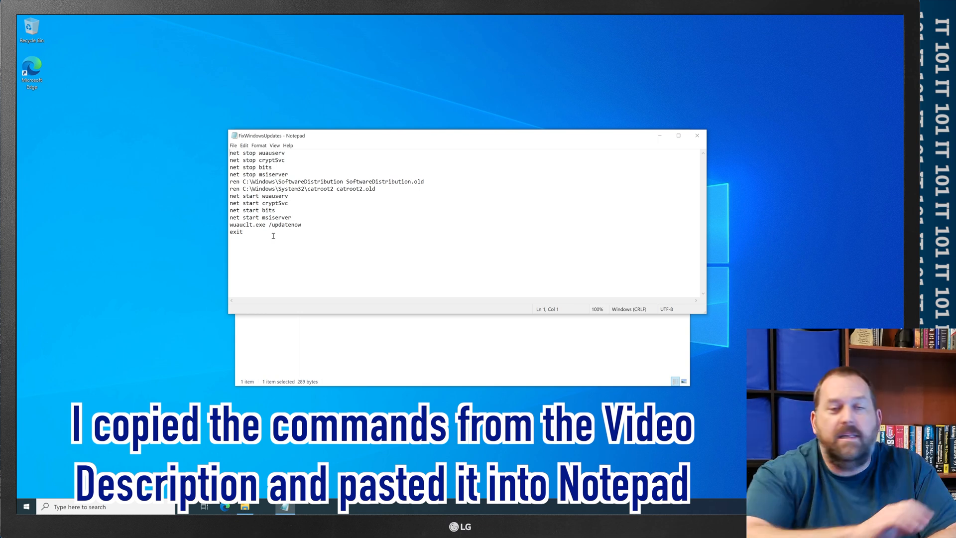
pyautogui.click(233, 145)
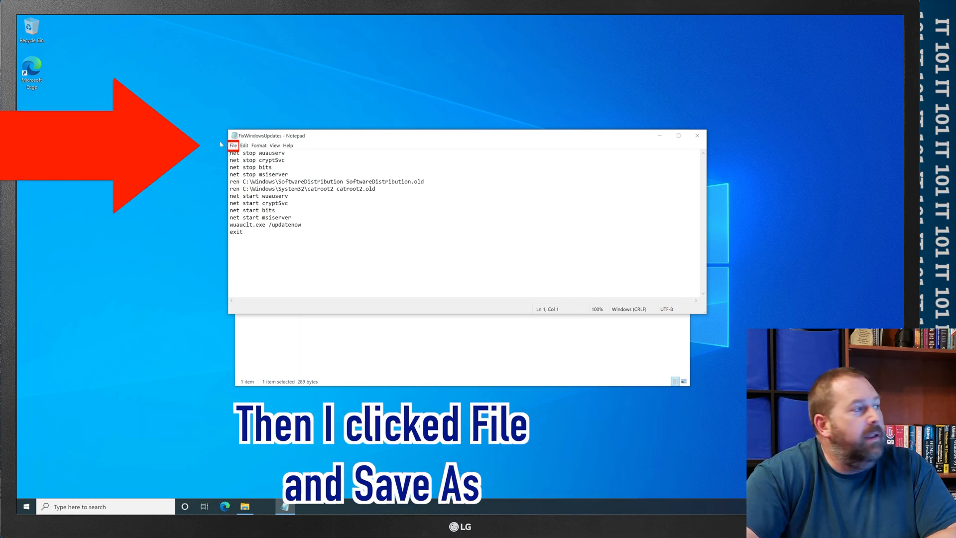
pyautogui.click(233, 145)
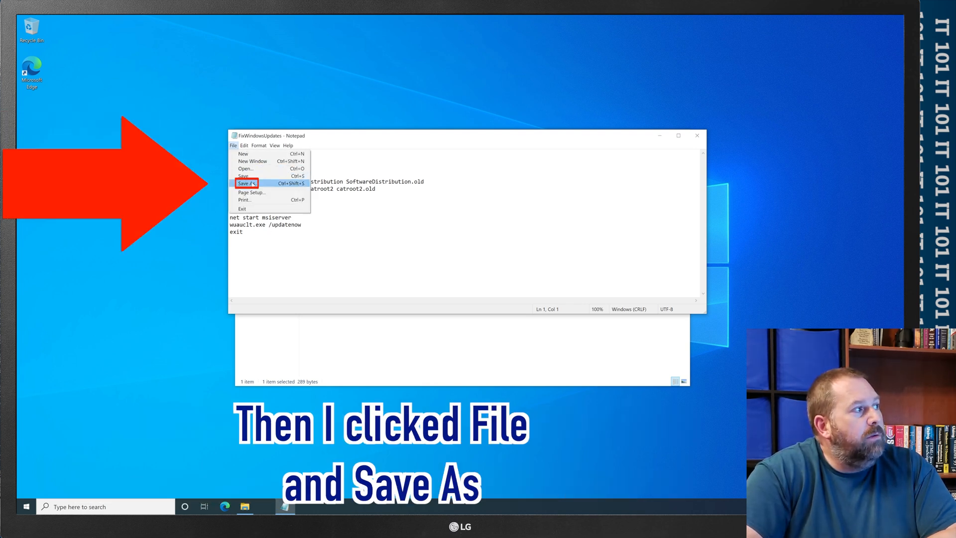
pyautogui.click(246, 183)
pyautogui.write('FixWindowsUpdates.bat')
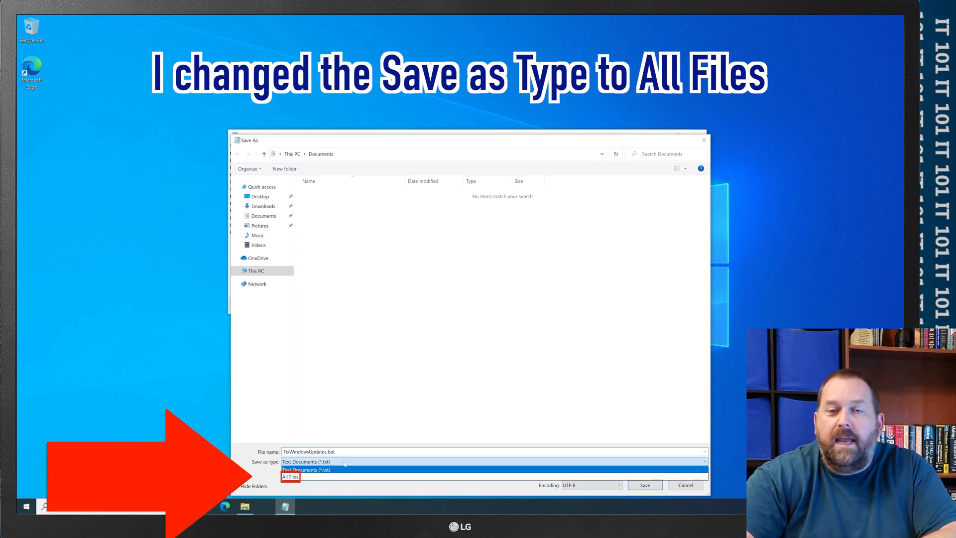
# Save it as FixWindowsUpdates.bat with the All Files type.
pyautogui.click(291, 476)
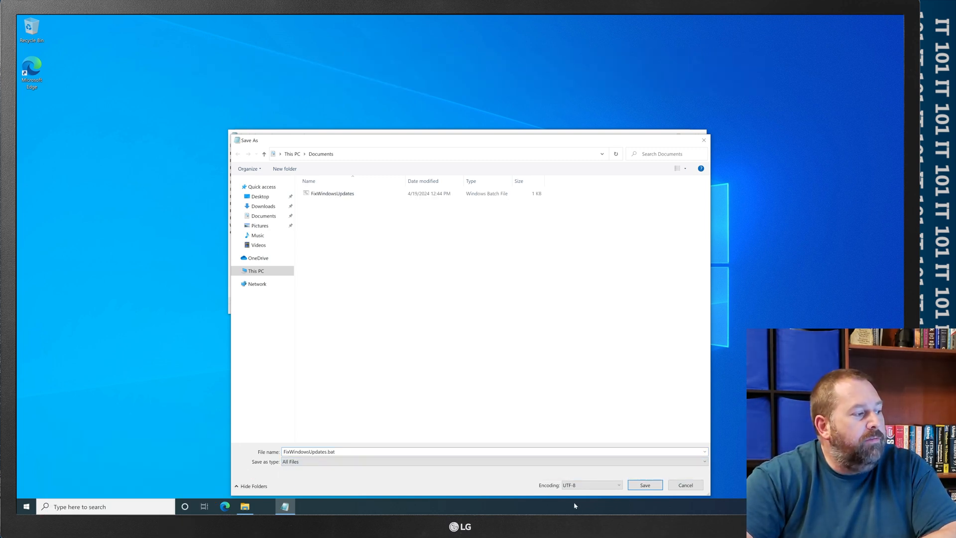
pyautogui.click(644, 484)
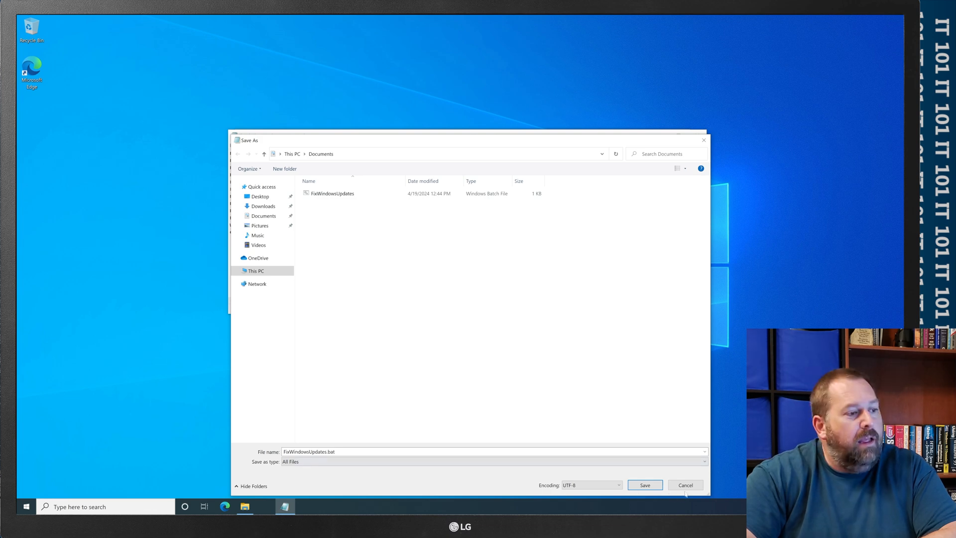
pyautogui.click(643, 485)
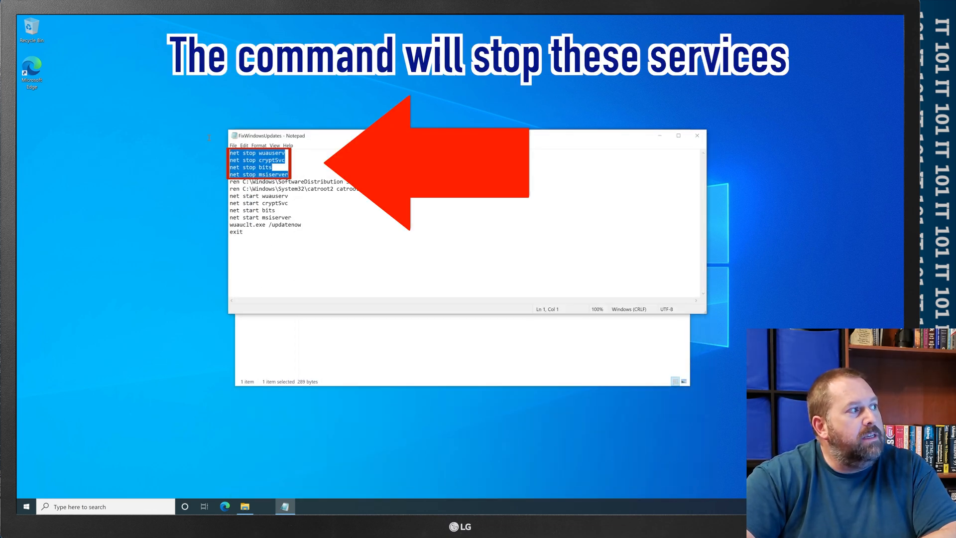
pyautogui.moveTo(211, 143)
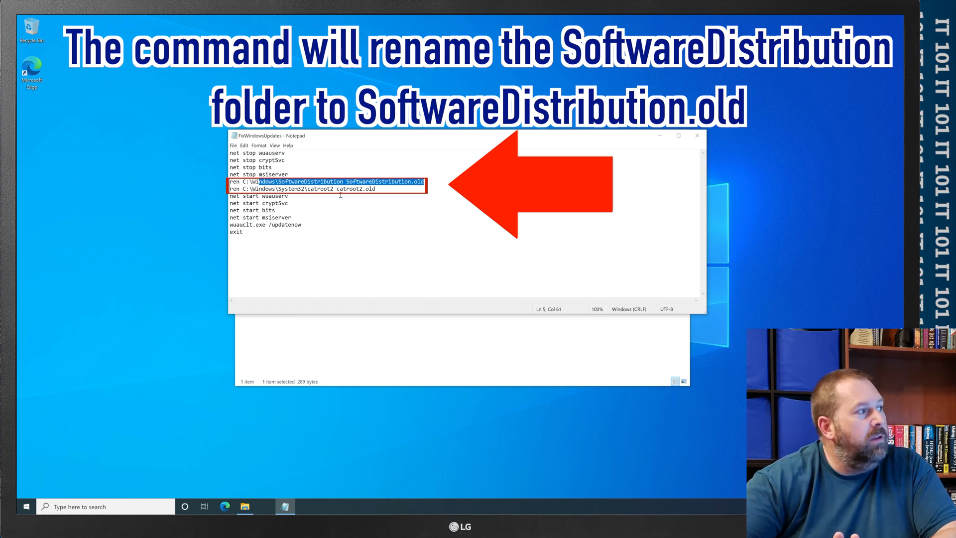
pyautogui.click(308, 188)
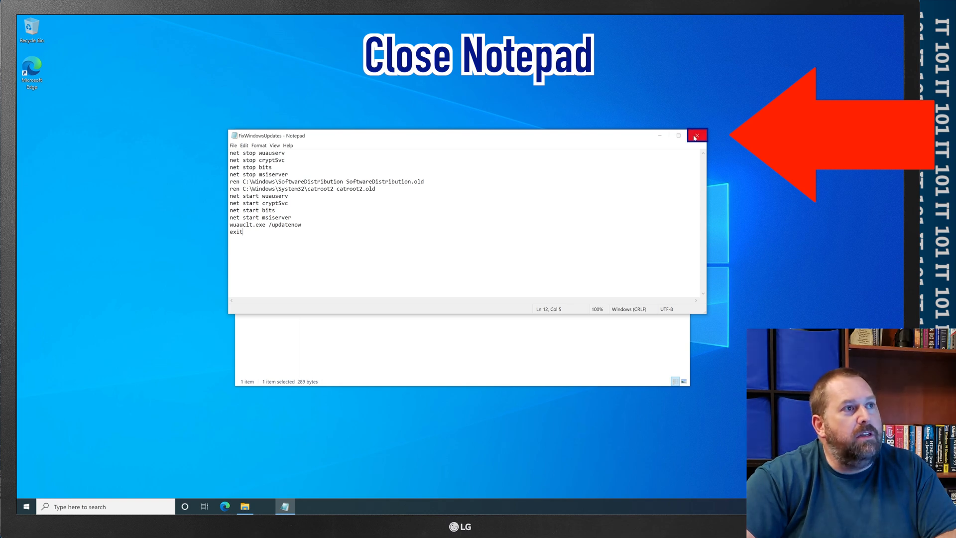
# Close Notepad and run FixWindowsUpdates.bat, approving the User Account Control prompt.
pyautogui.click(697, 135)
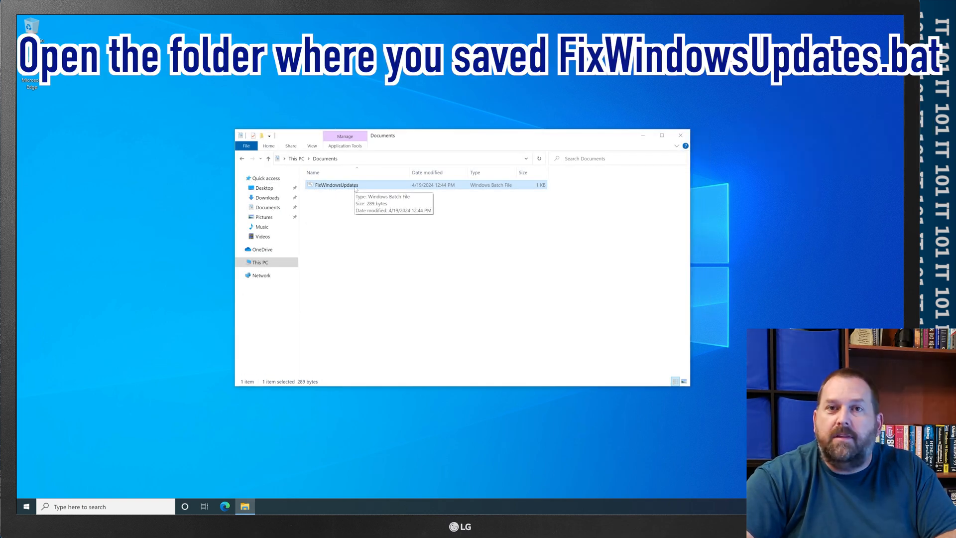
pyautogui.rightClick(334, 184)
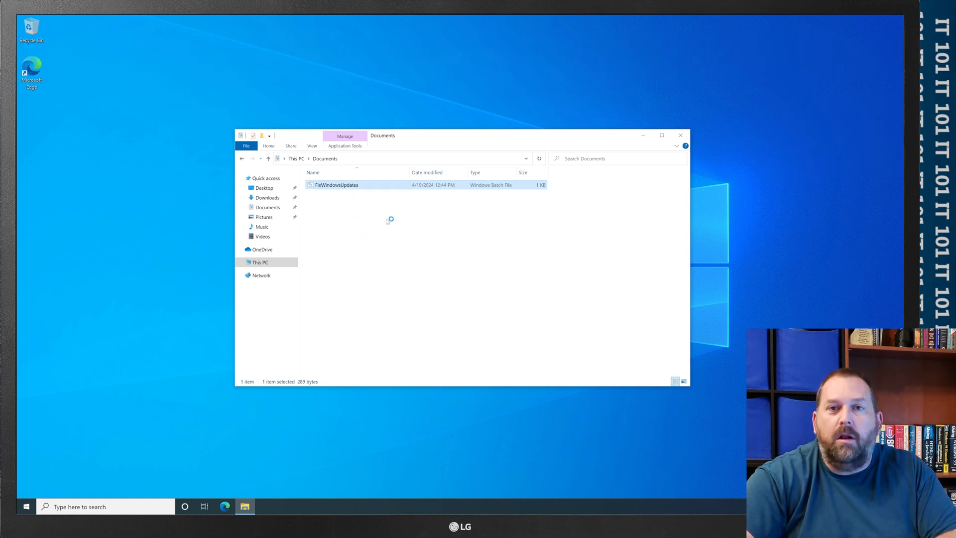
pyautogui.doubleClick(336, 185)
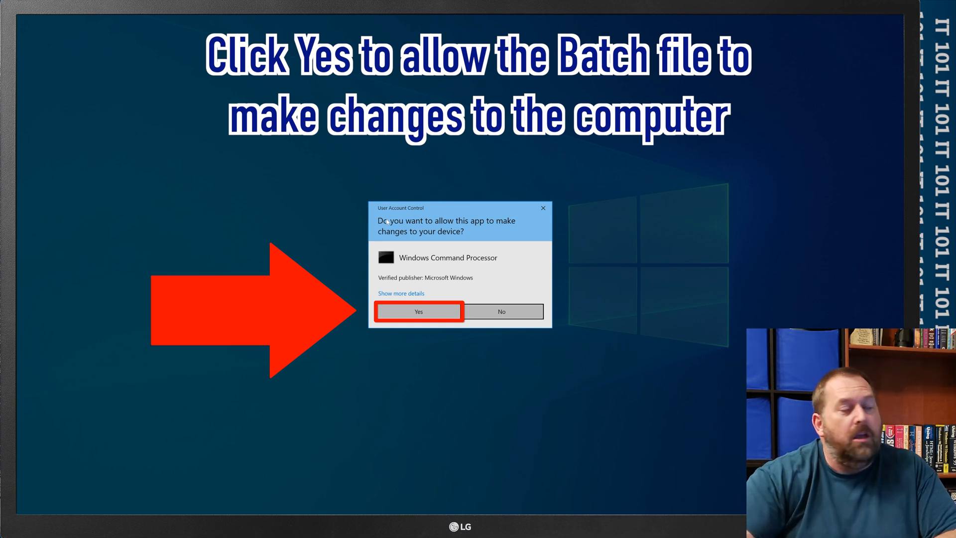
pyautogui.click(418, 311)
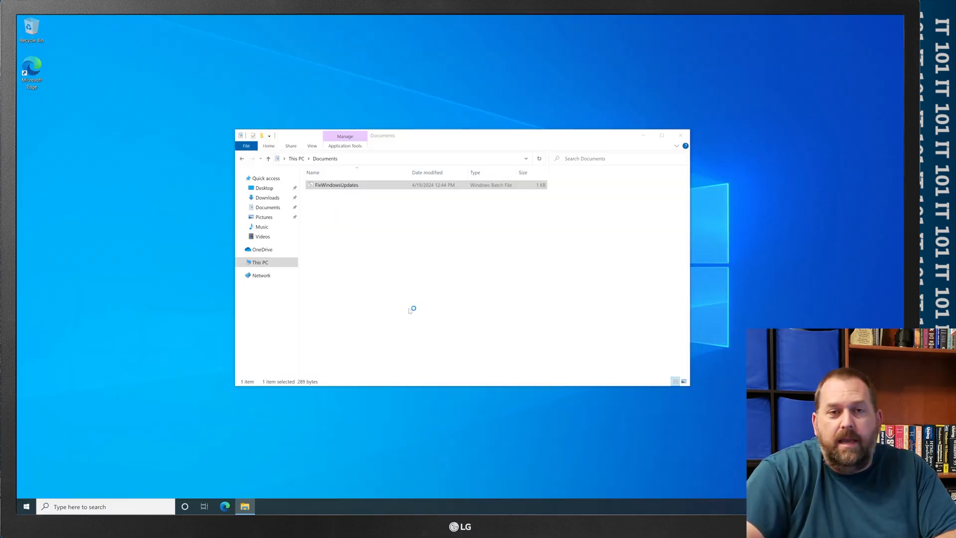
# Let the repair script finish in Command Prompt, then close File Explorer.
pyautogui.doubleClick(336, 184)
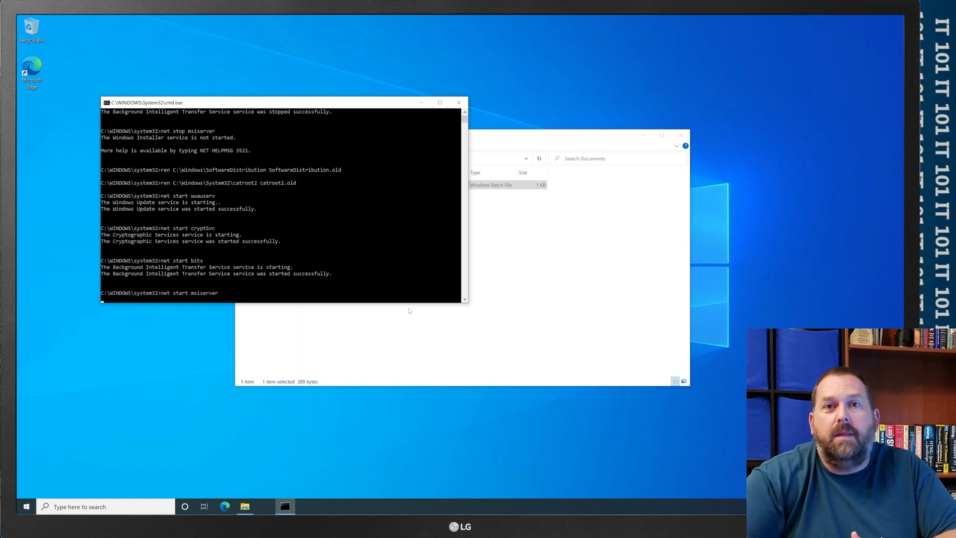
pyautogui.press('Return')
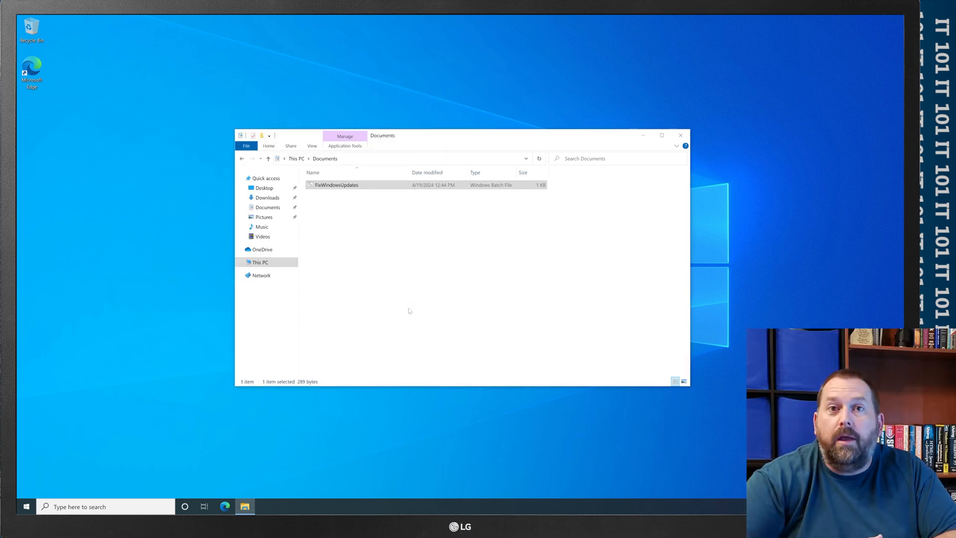
pyautogui.moveTo(522, 232)
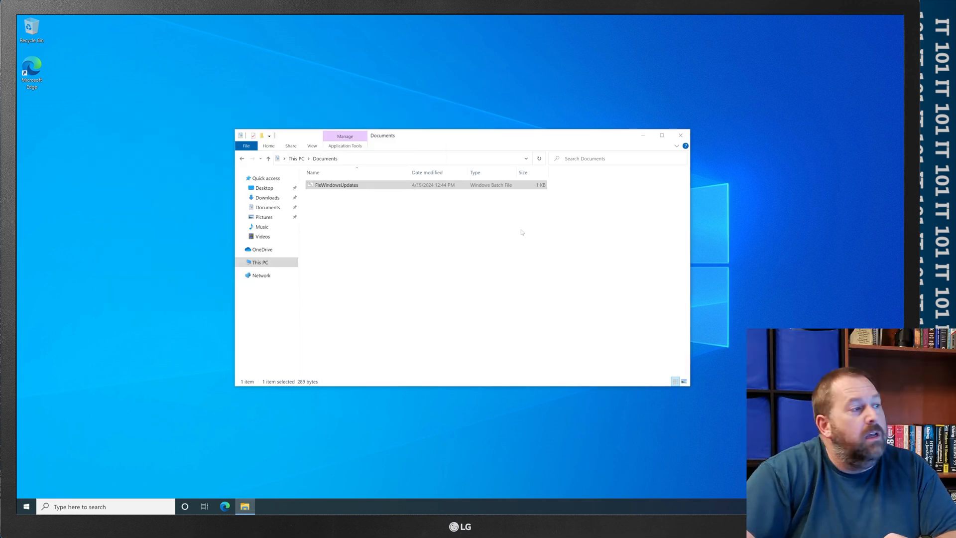
pyautogui.click(681, 135)
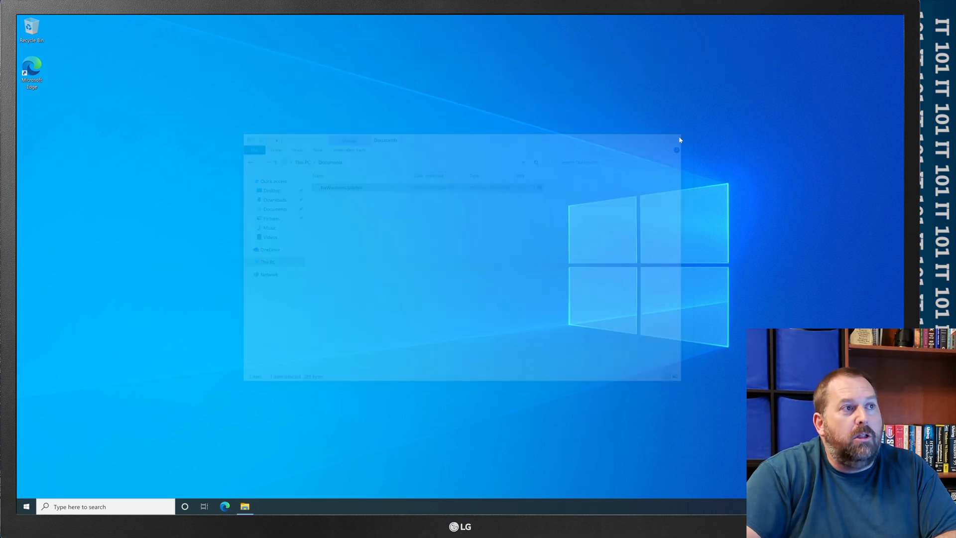
pyautogui.click(676, 141)
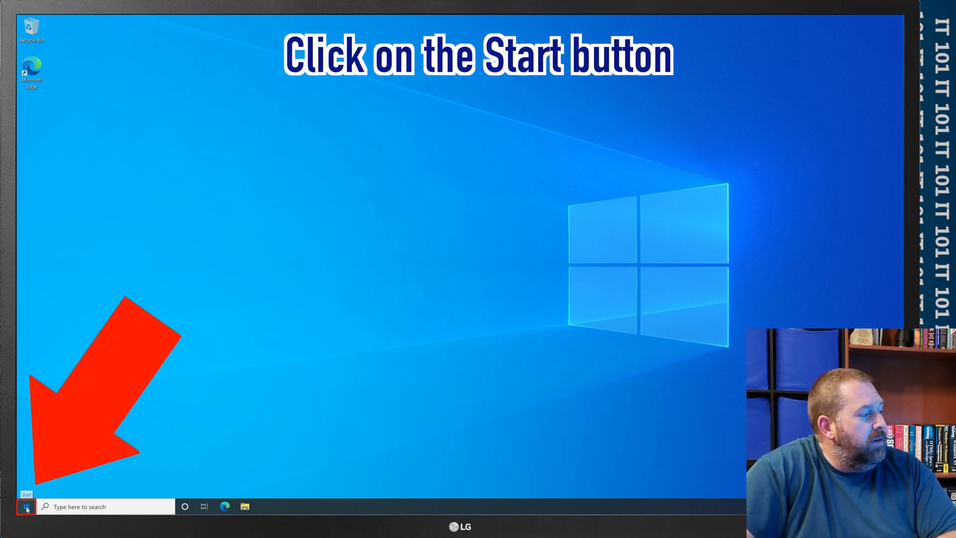
# Open Settings from Start and view the Update & Security Windows Update page.
pyautogui.click(25, 506)
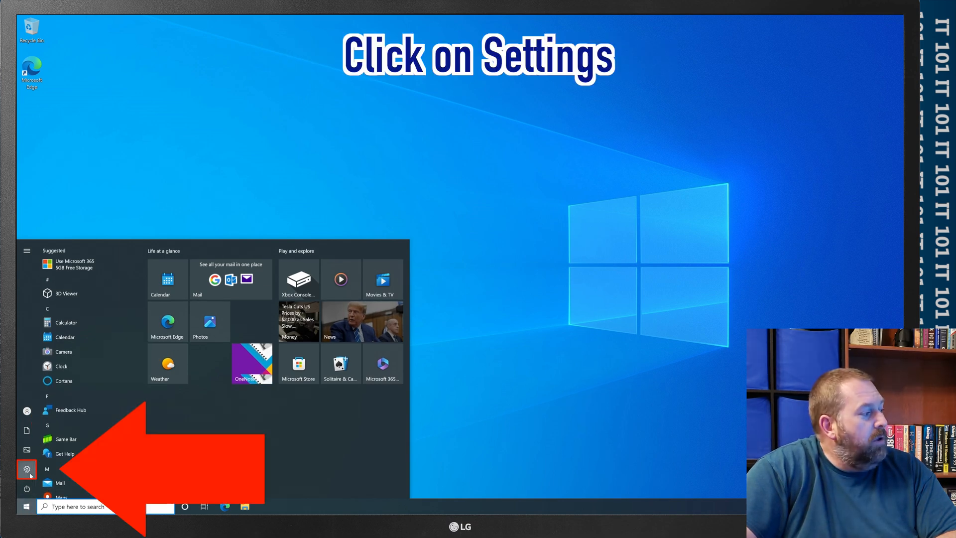
pyautogui.click(26, 470)
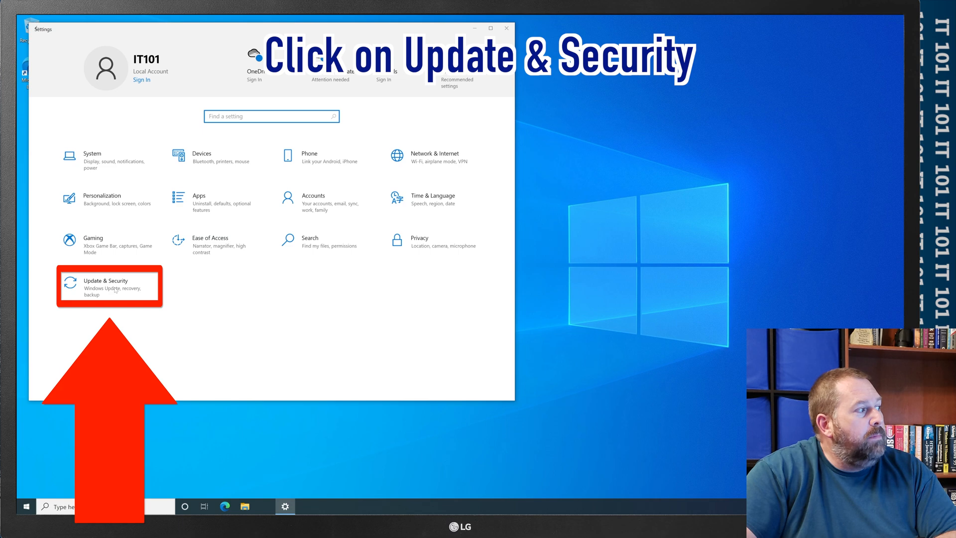
pyautogui.click(108, 286)
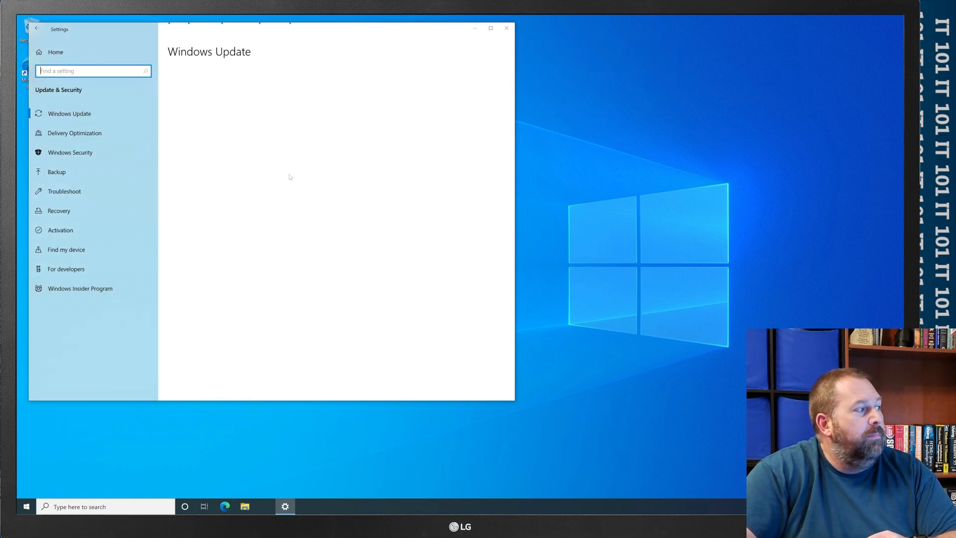
pyautogui.moveTo(209, 90)
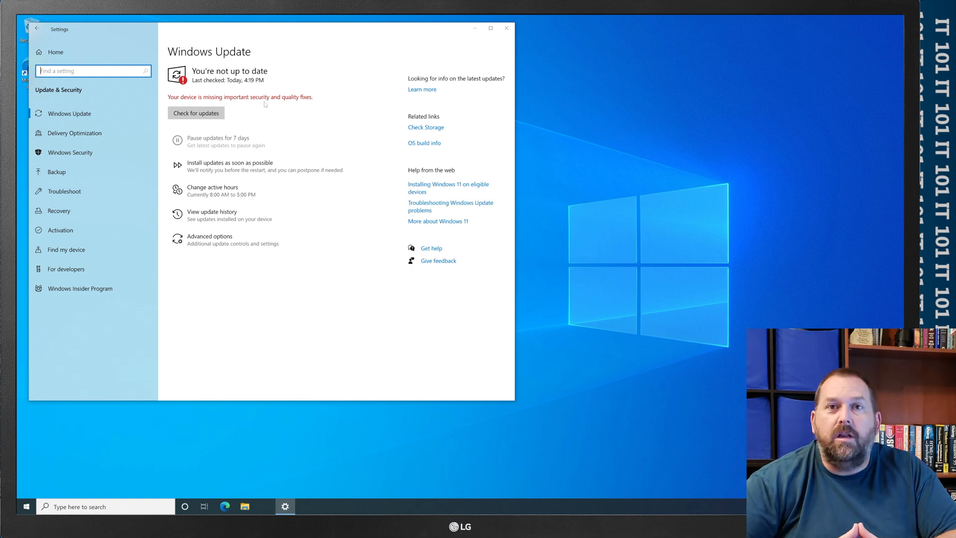
pyautogui.moveTo(299, 110)
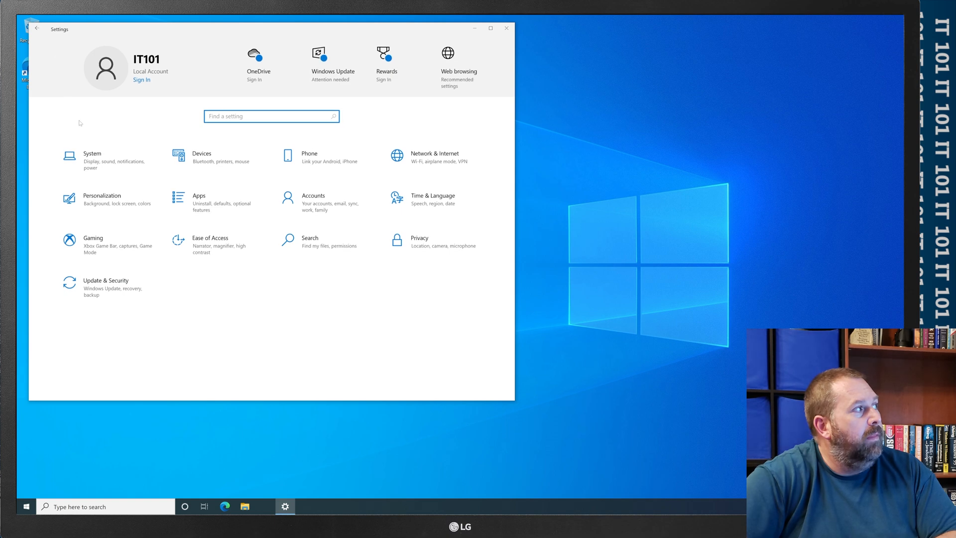
# Go to System > About to see Windows 10 Pro version 20H2, build 19042.1706.
pyautogui.click(92, 159)
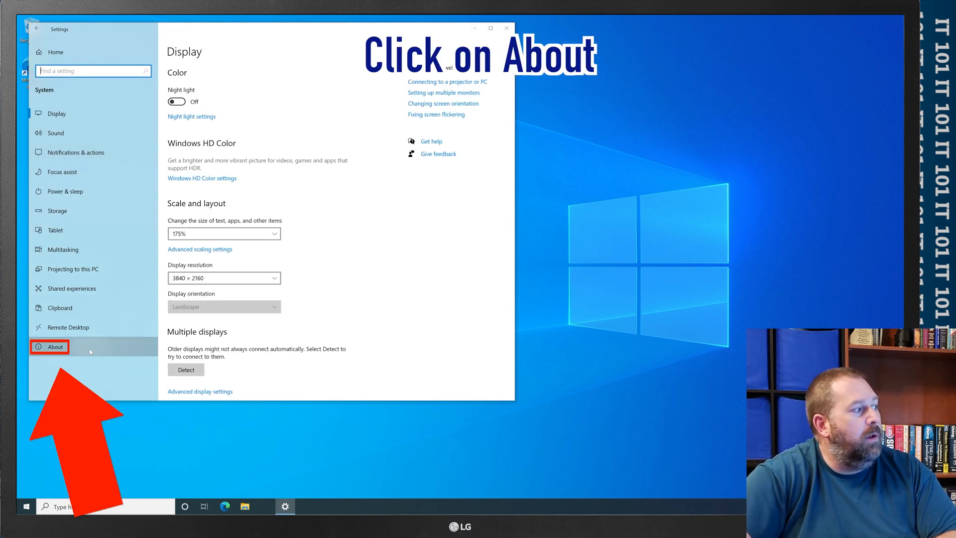
pyautogui.click(55, 346)
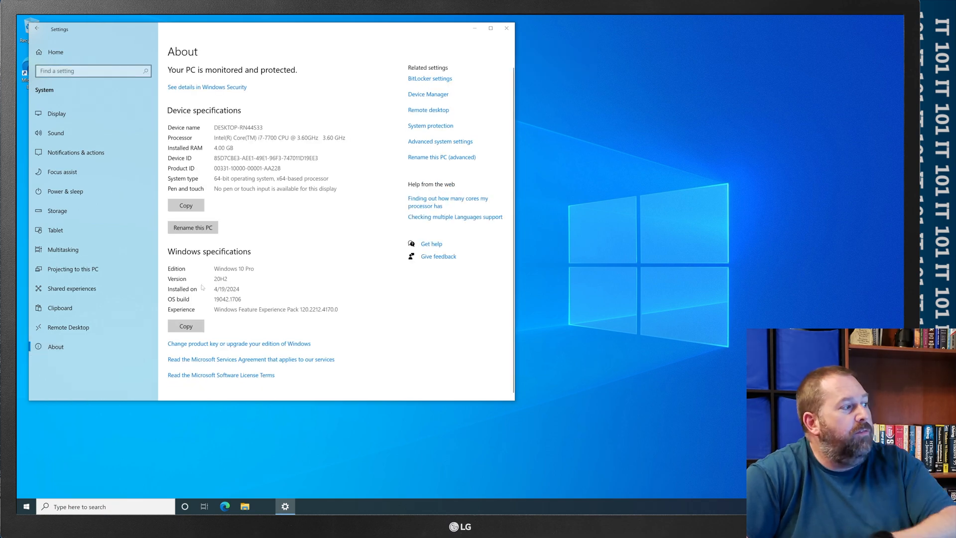
pyautogui.moveTo(210, 285)
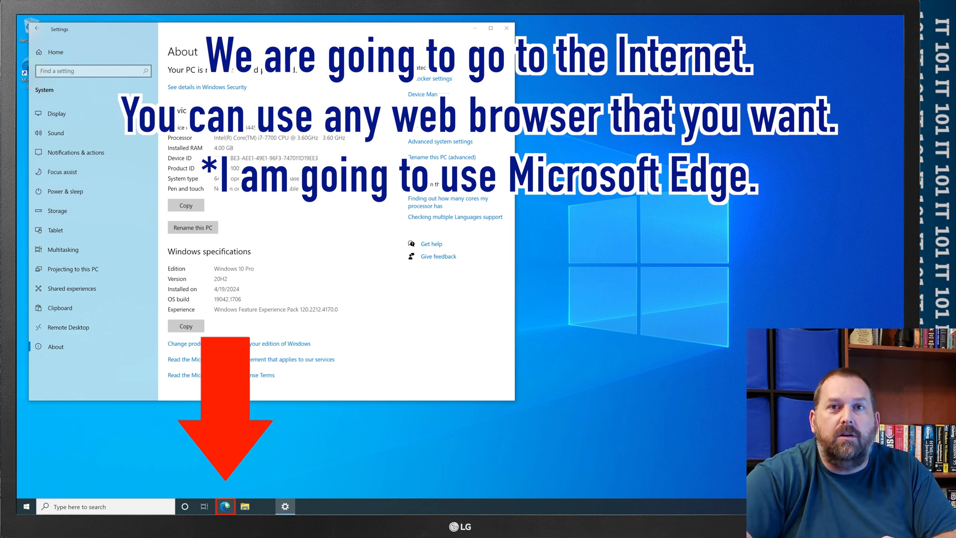
pyautogui.moveTo(225, 506)
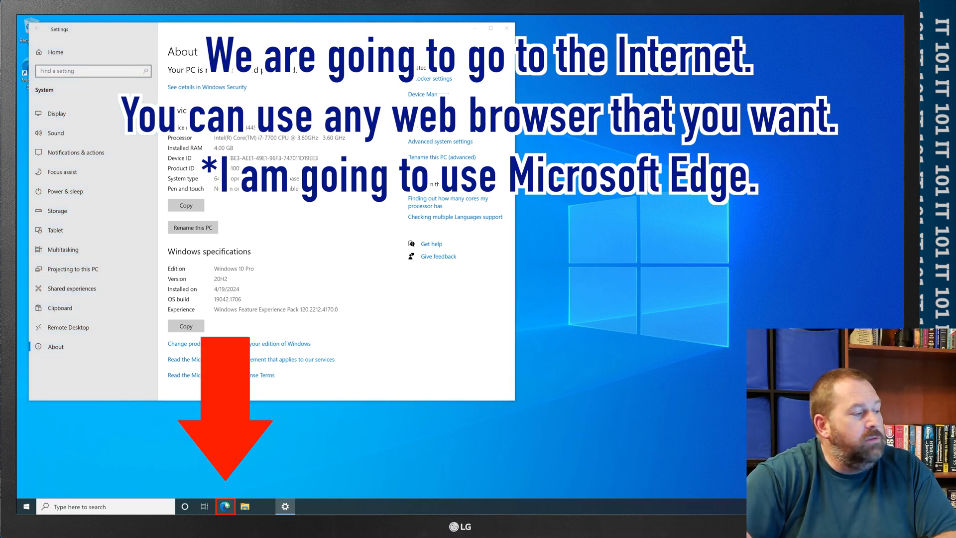
# Launch Microsoft Edge from the taskbar, landing on DuckDuckGo.
pyautogui.click(225, 506)
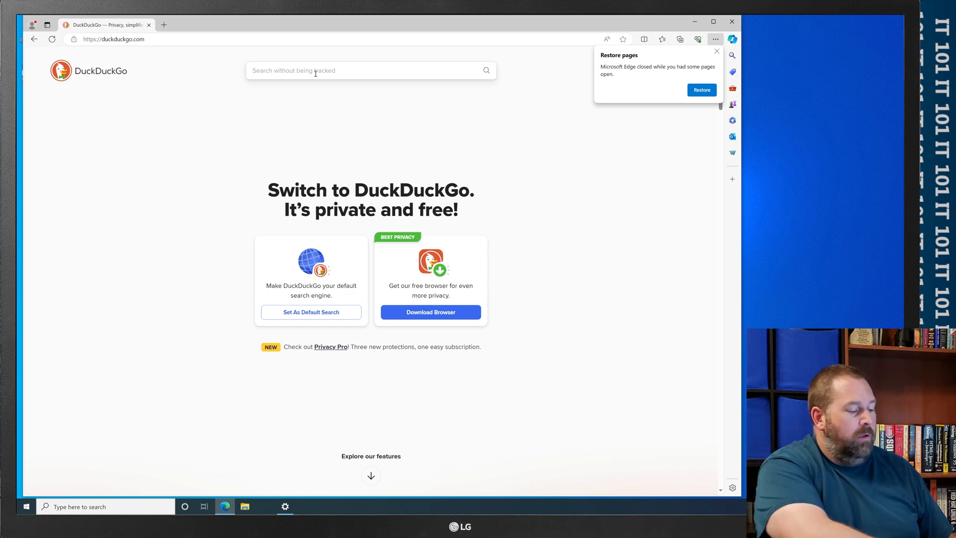
# Search DuckDuckGo for 'windows 10 update assistant download'.
pyautogui.write('windows 10 update')
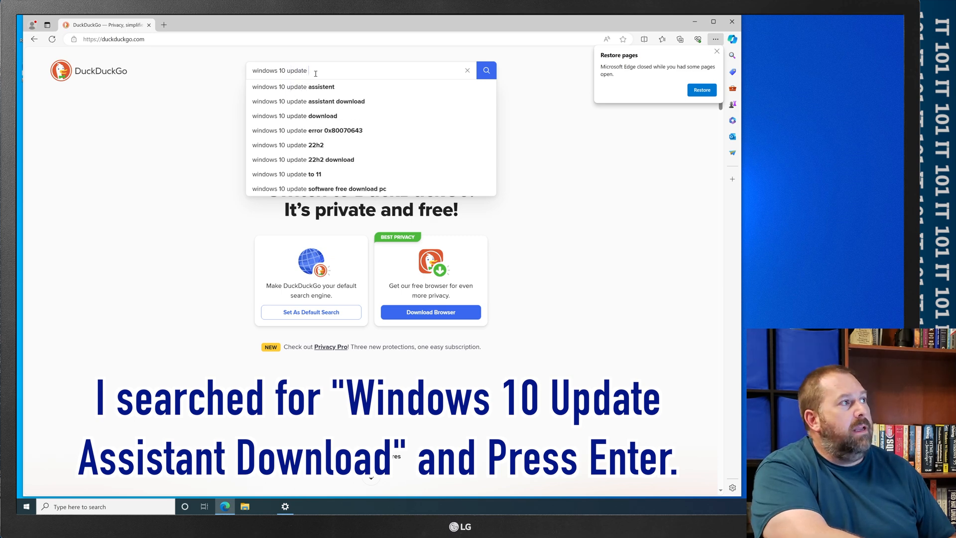
pyautogui.write('assistan')
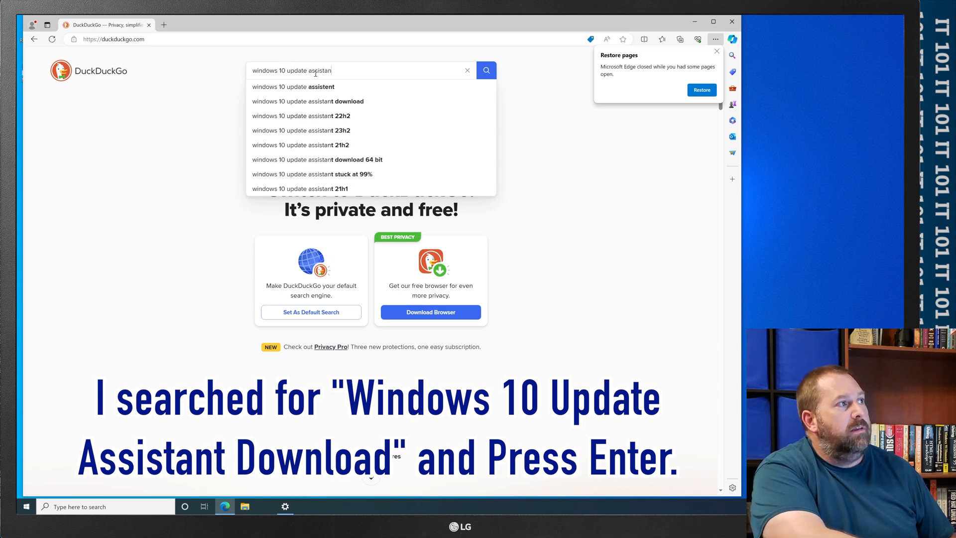
pyautogui.write('download')
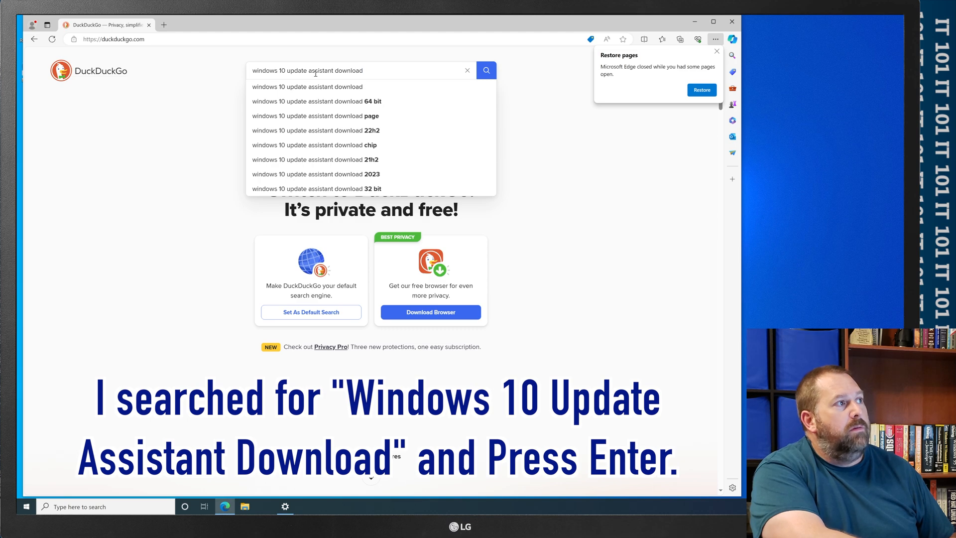
pyautogui.press('Return')
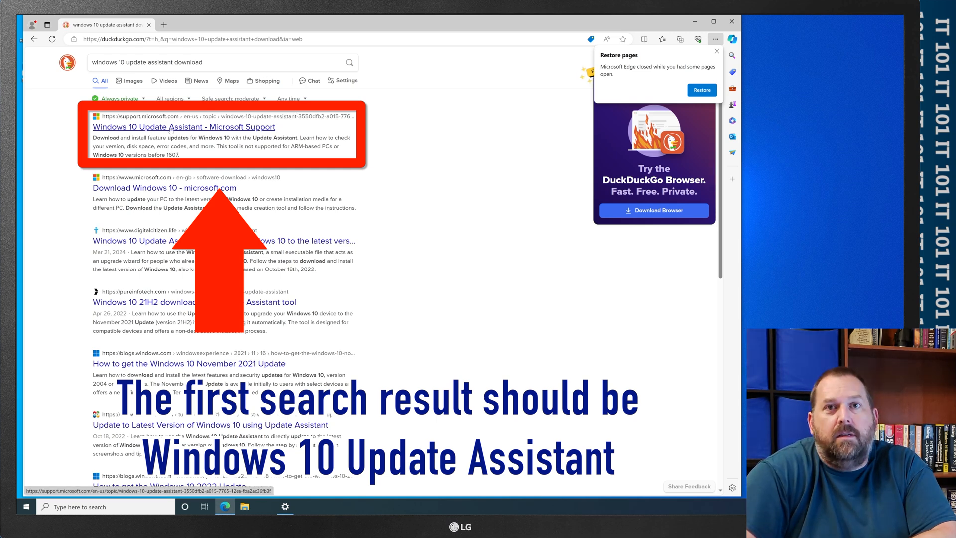
# Open the Microsoft Support Update Assistant article and follow its download link.
pyautogui.click(184, 126)
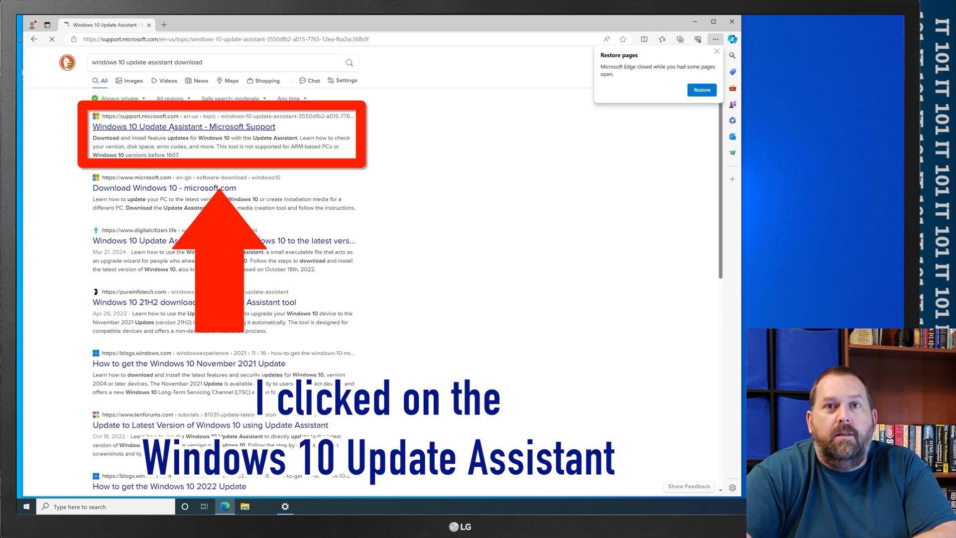
pyautogui.click(184, 126)
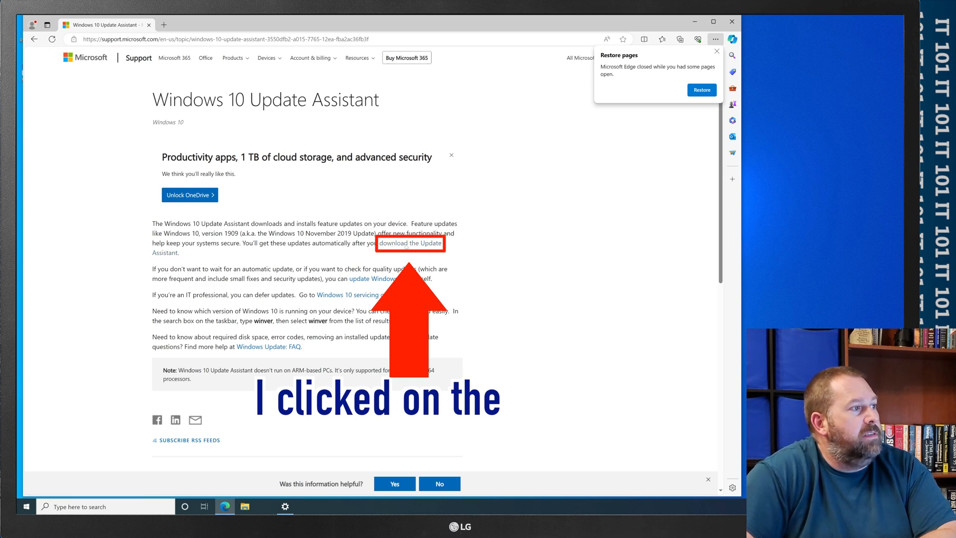
pyautogui.click(410, 243)
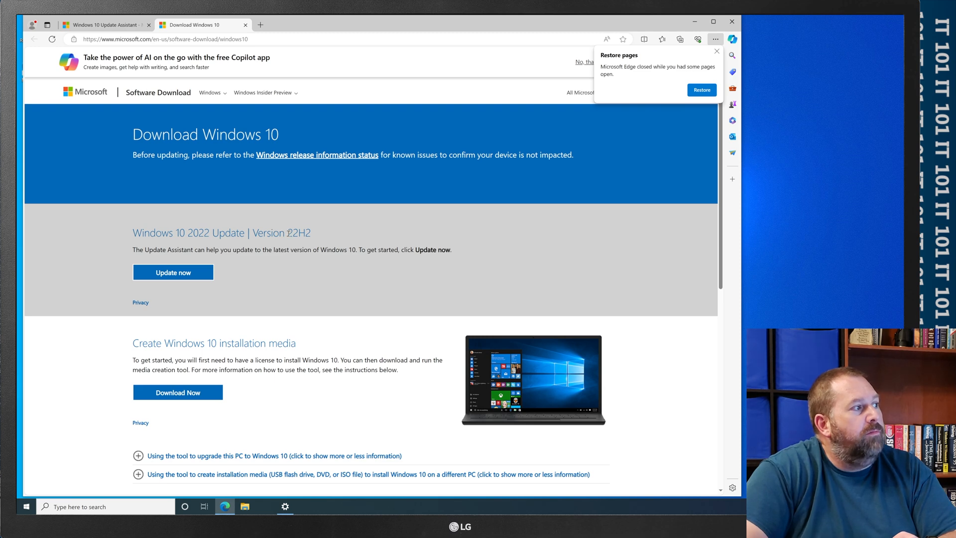
pyautogui.moveTo(159, 295)
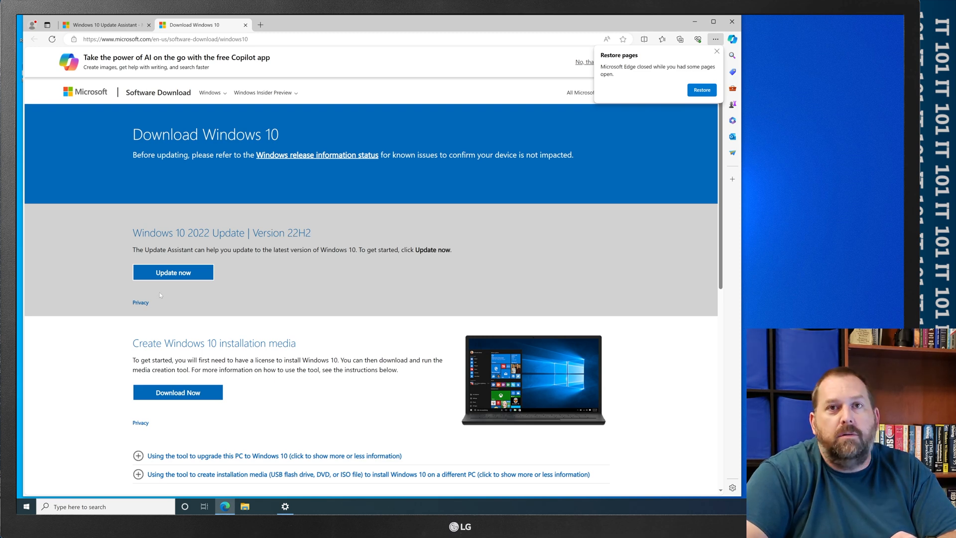
# Click Update now for the Windows 10 2022 Update, version 22H2.
pyautogui.click(173, 272)
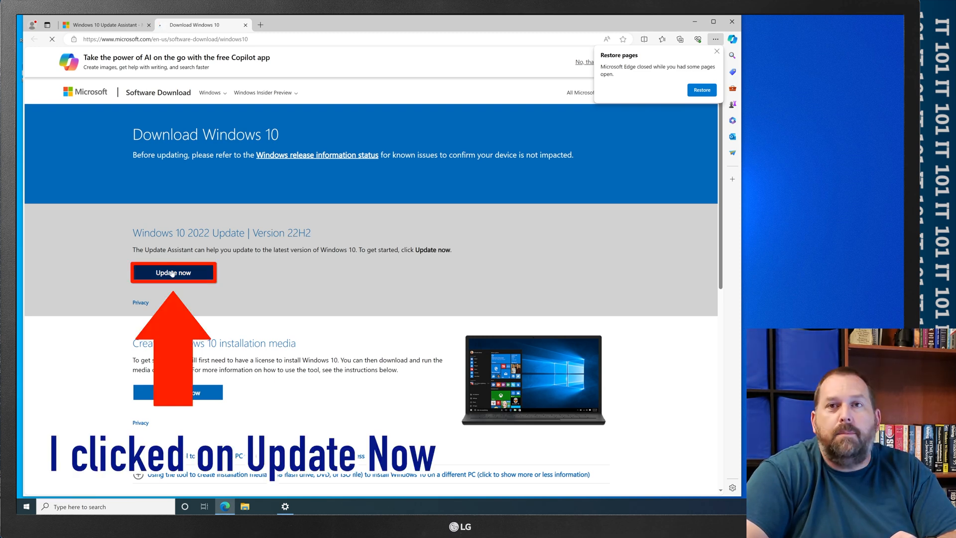
pyautogui.click(173, 272)
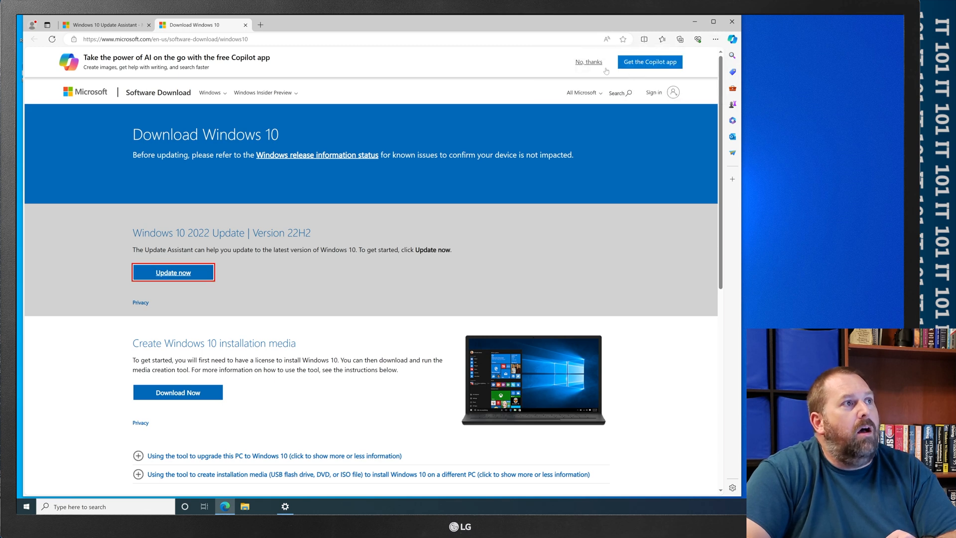
pyautogui.moveTo(266, 508)
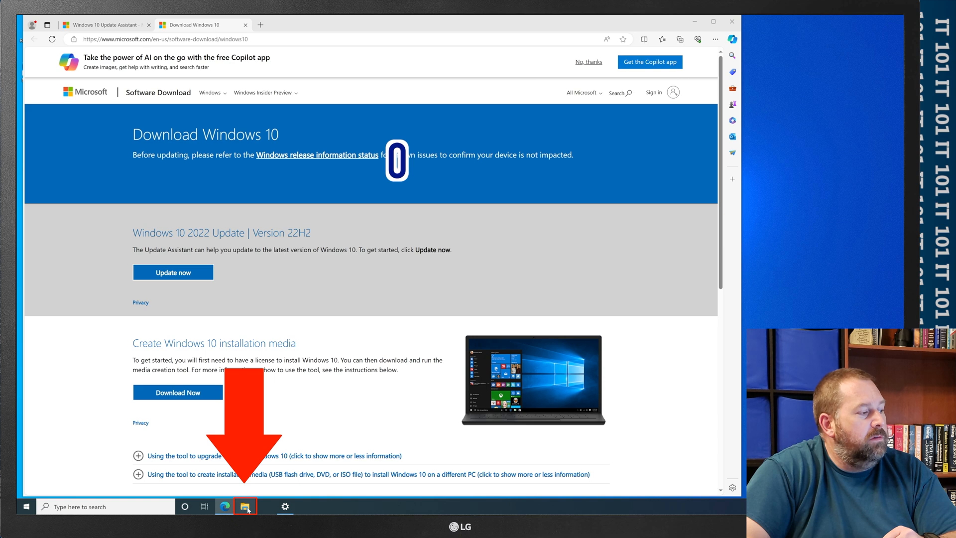
# Launch Windows10Upgrade9252 from the Downloads folder and approve the User Account Control prompt.
pyautogui.click(245, 505)
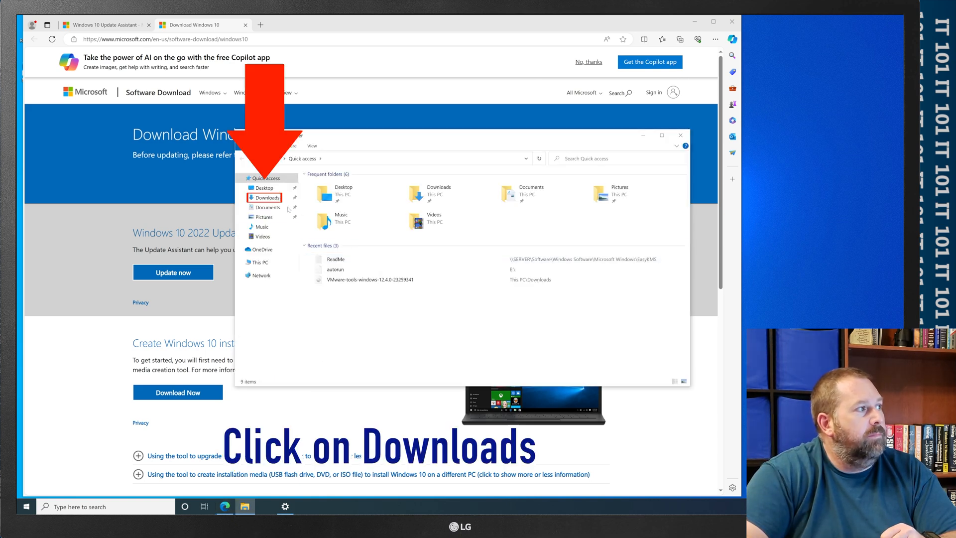
pyautogui.click(266, 197)
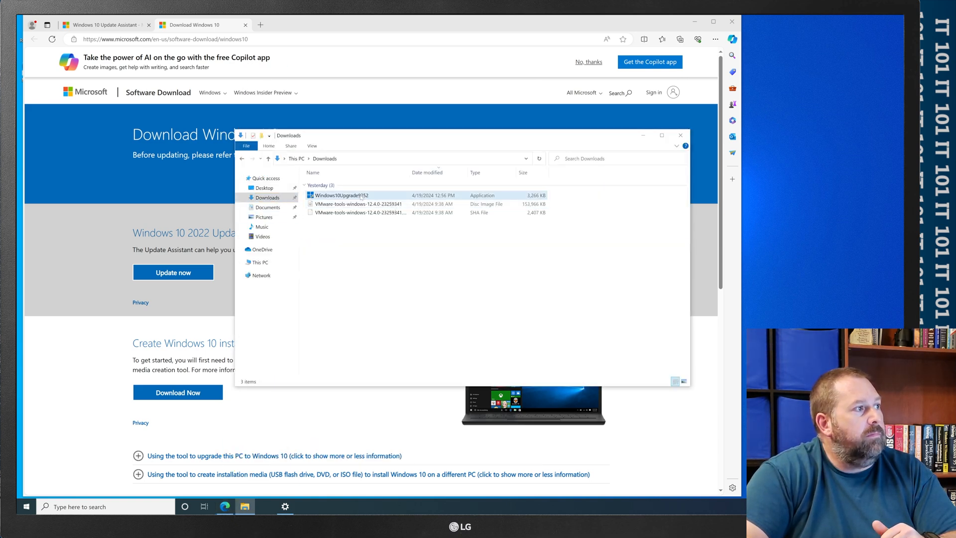
pyautogui.rightClick(339, 196)
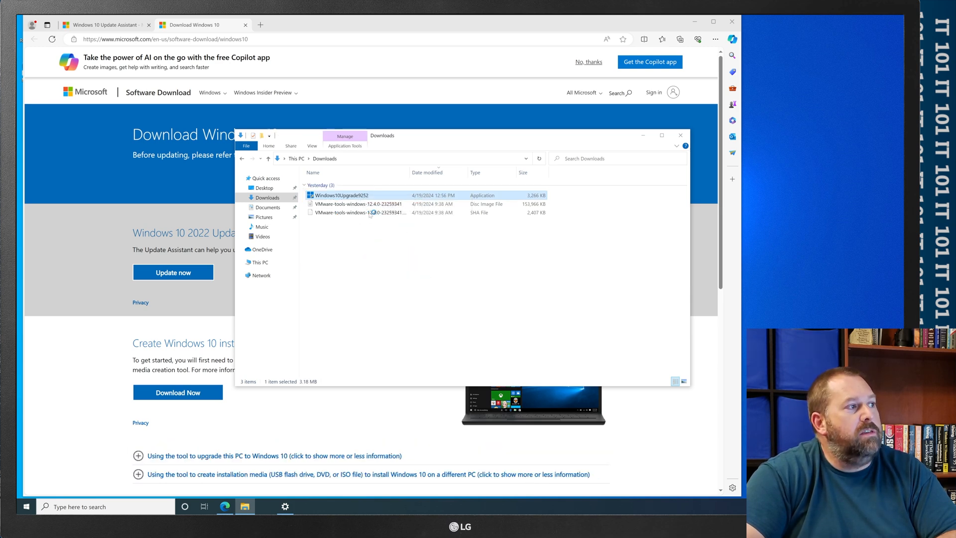
pyautogui.doubleClick(341, 196)
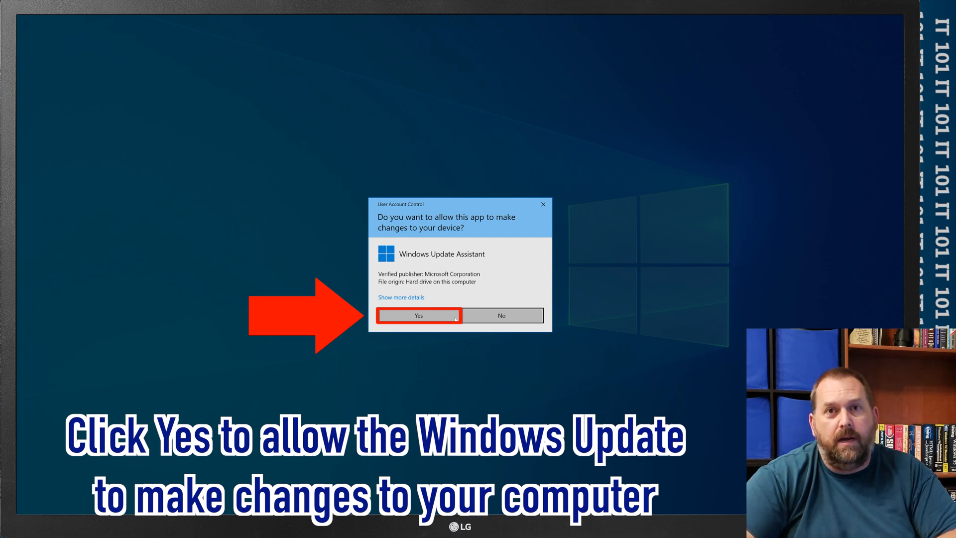
pyautogui.click(418, 315)
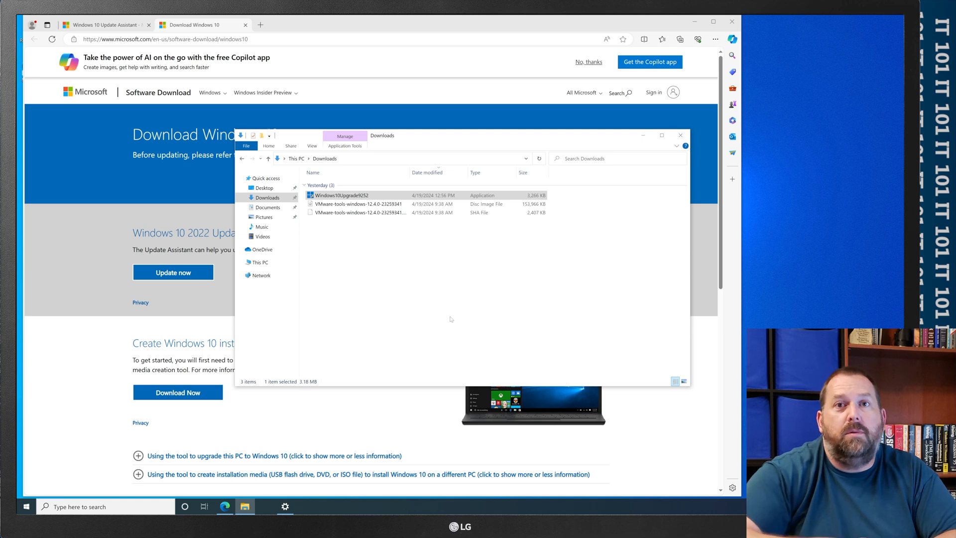
# Start the 22H2 update with Update Now, then continue past the compatibility check.
pyautogui.doubleClick(342, 195)
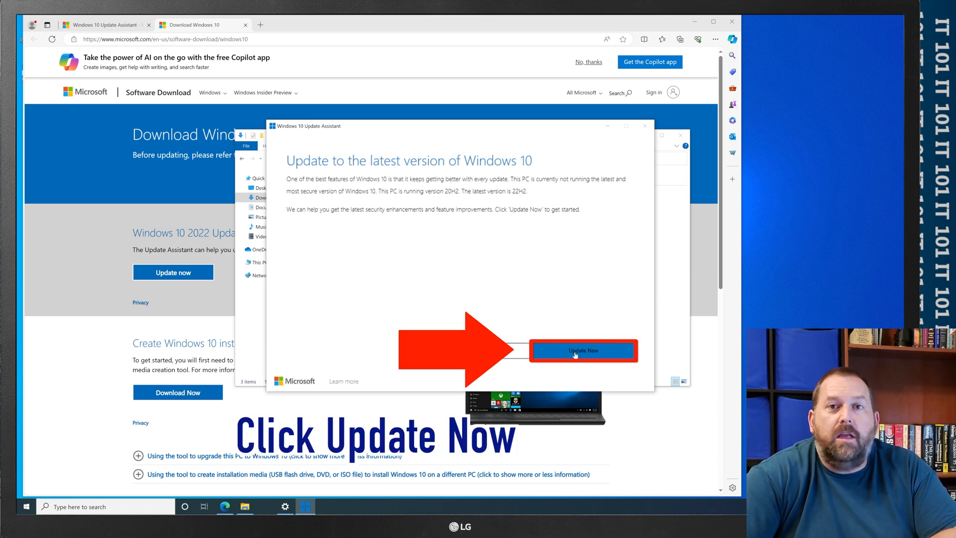
pyautogui.click(582, 350)
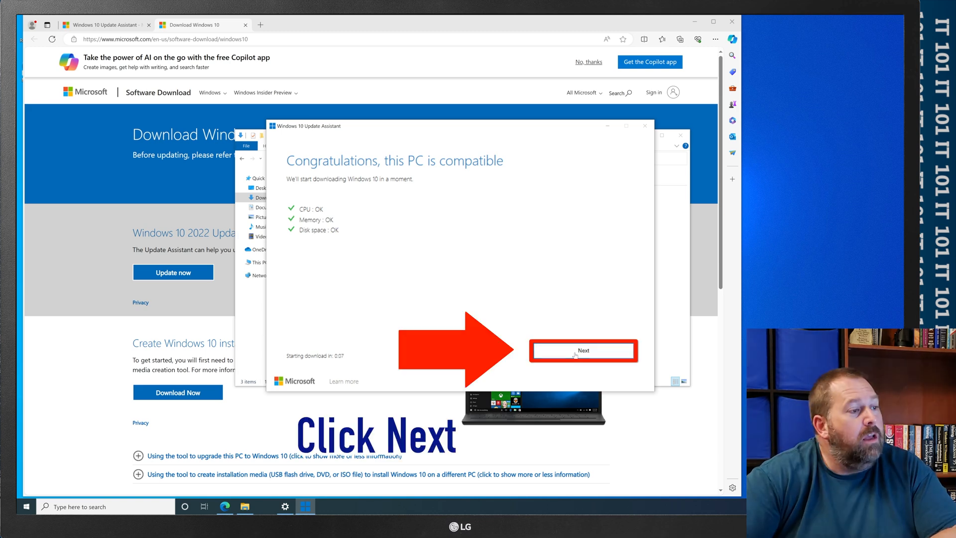
pyautogui.click(583, 350)
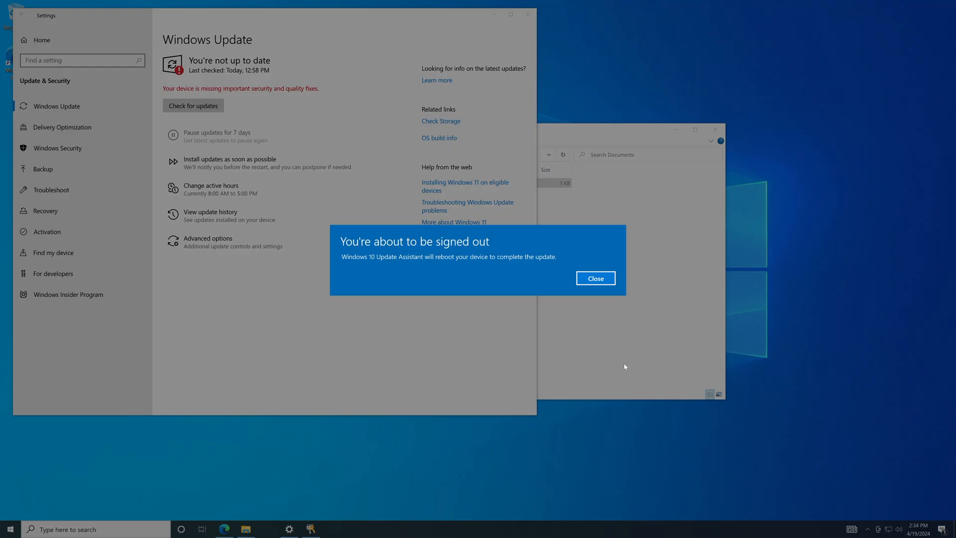
# Close the 'You're about to be signed out' notice so the PC reboots.
pyautogui.click(595, 278)
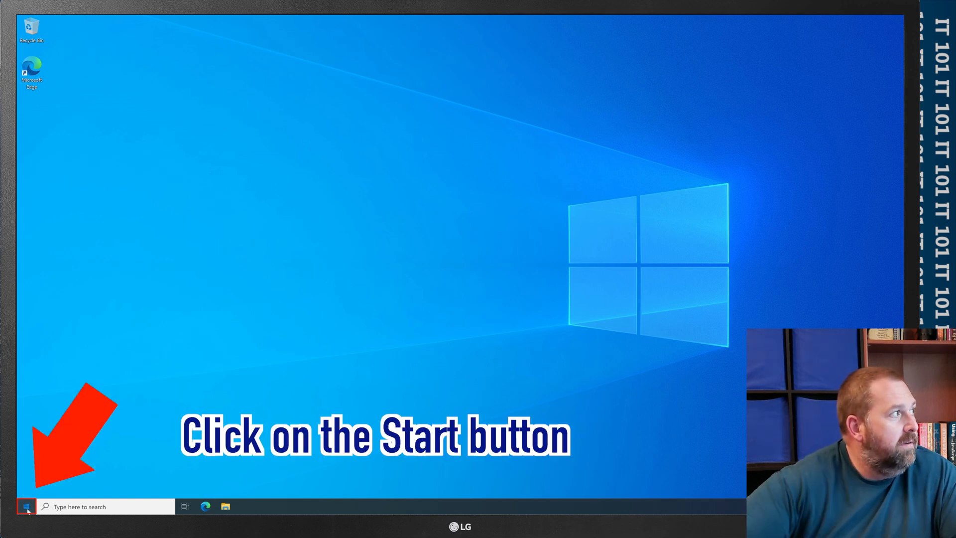
# Go to Update & Security in Settings from the Start menu.
pyautogui.click(9, 506)
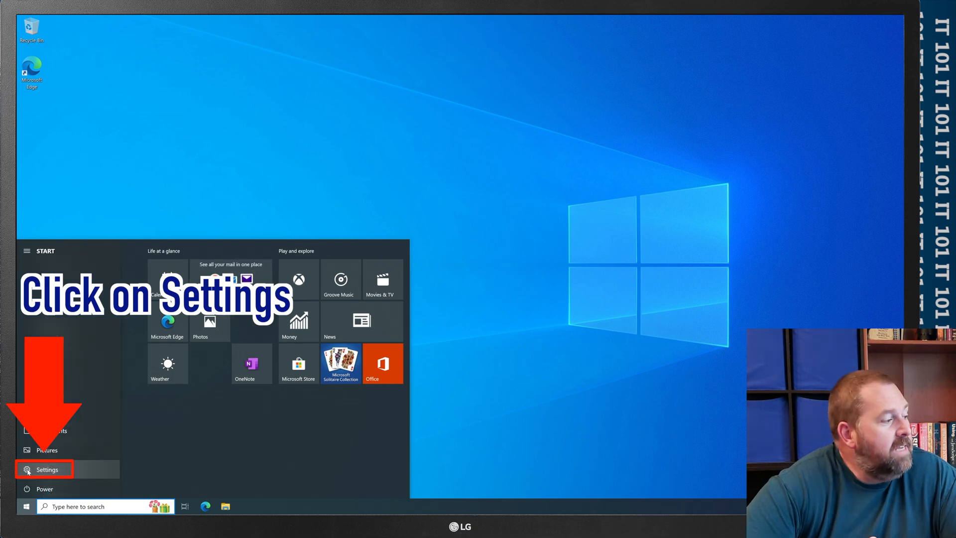
pyautogui.click(47, 469)
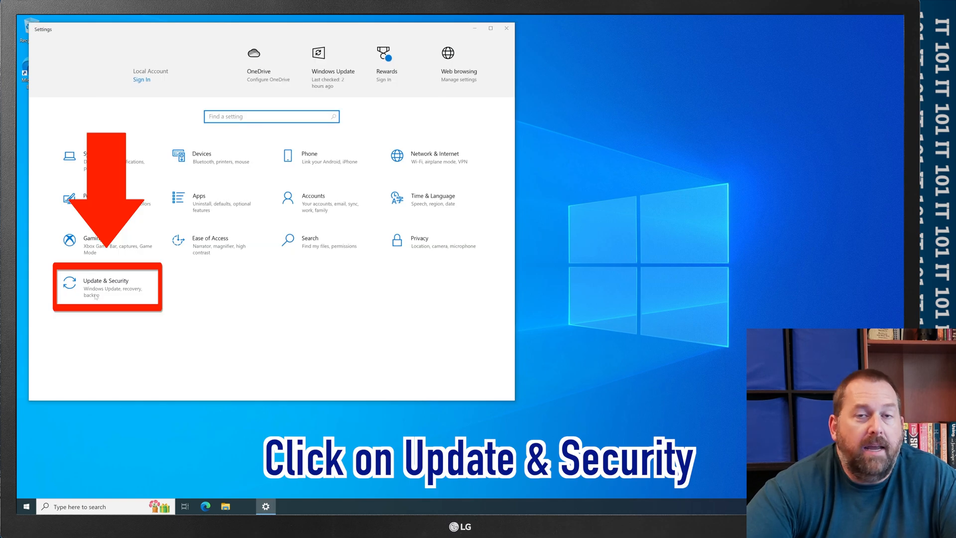
pyautogui.click(107, 286)
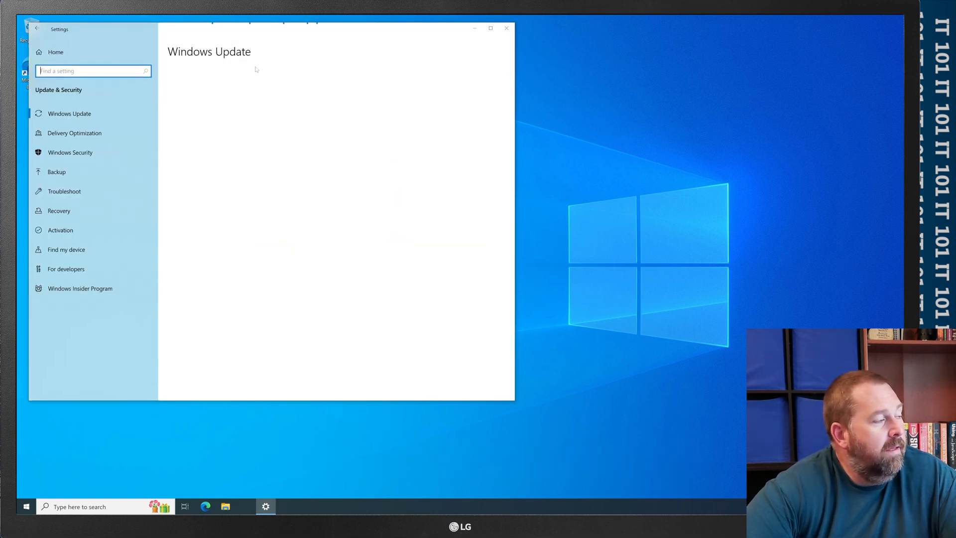
pyautogui.moveTo(258, 87)
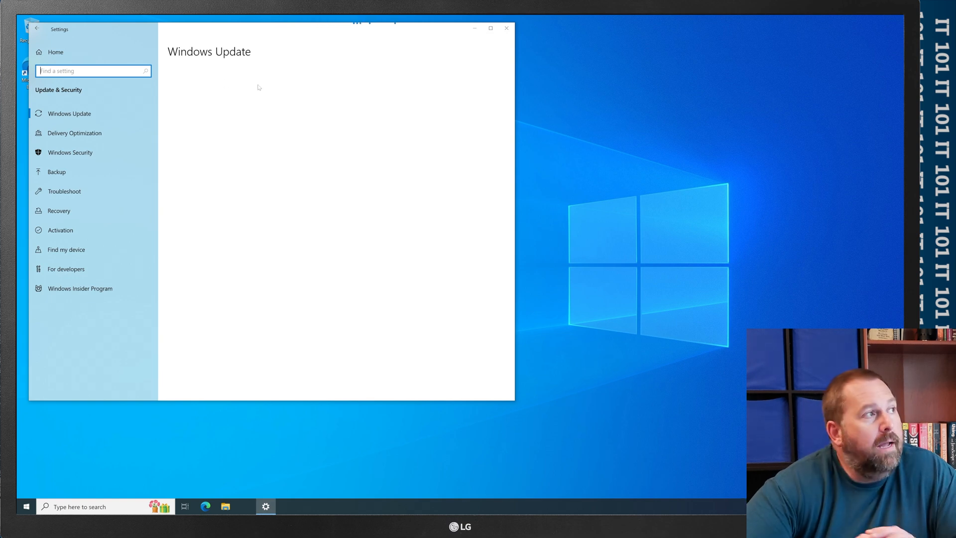
pyautogui.click(70, 113)
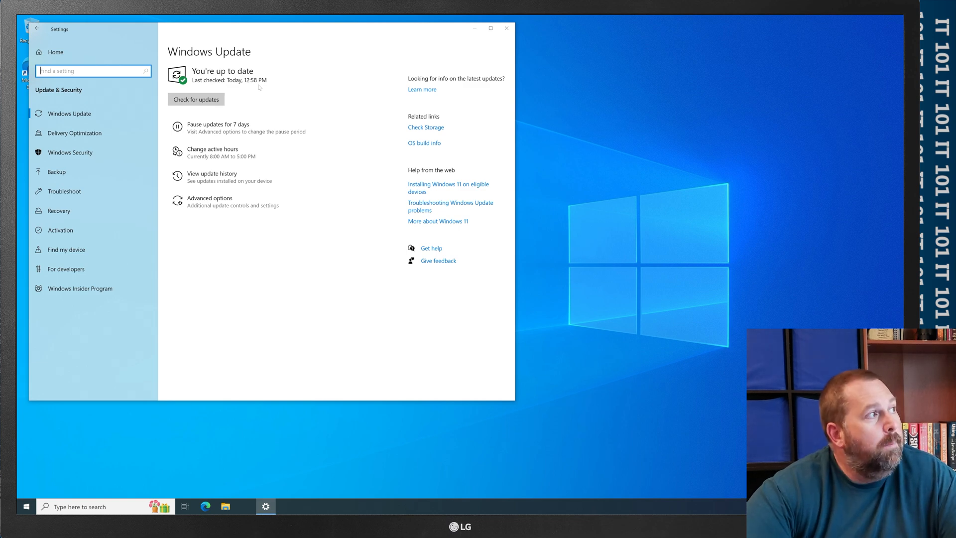
# Start a new Check for updates scan on the Windows Update page.
pyautogui.click(196, 99)
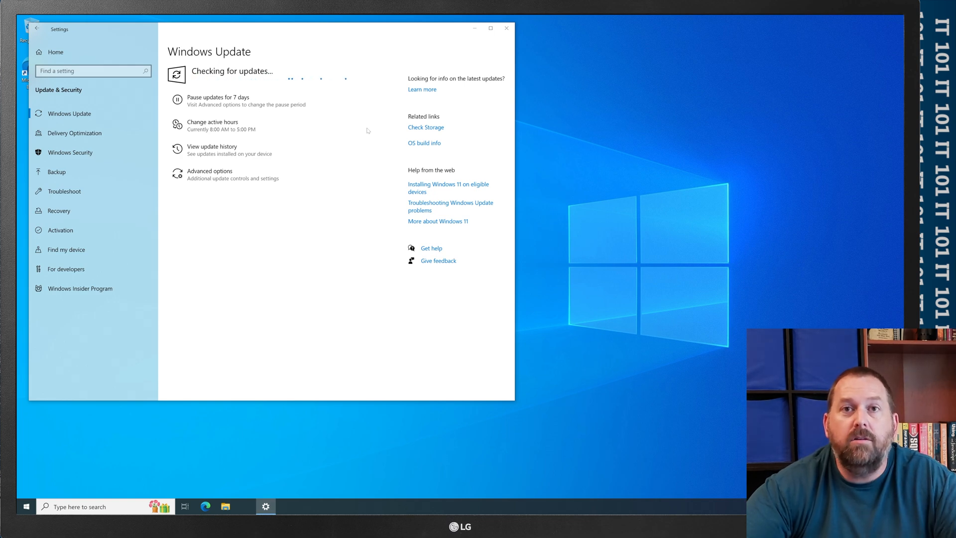
pyautogui.moveTo(364, 133)
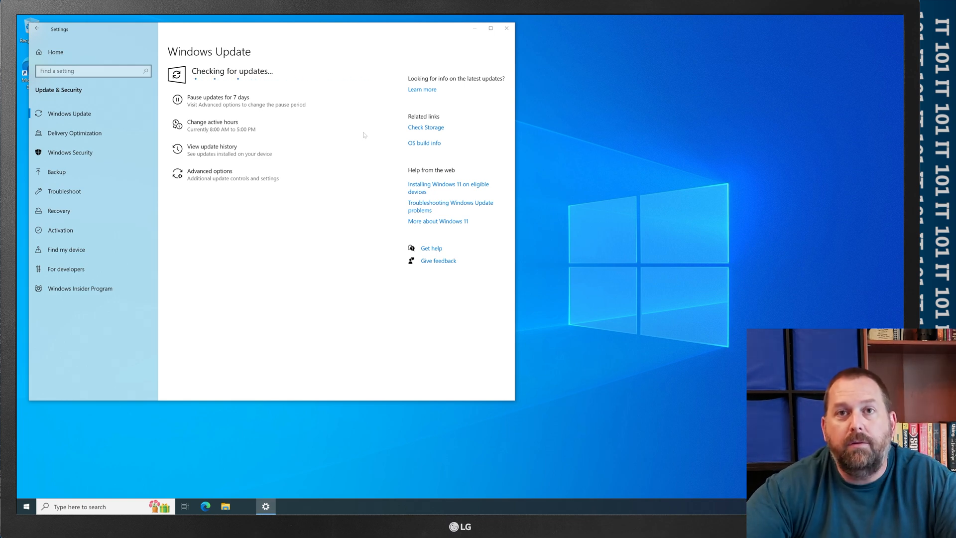